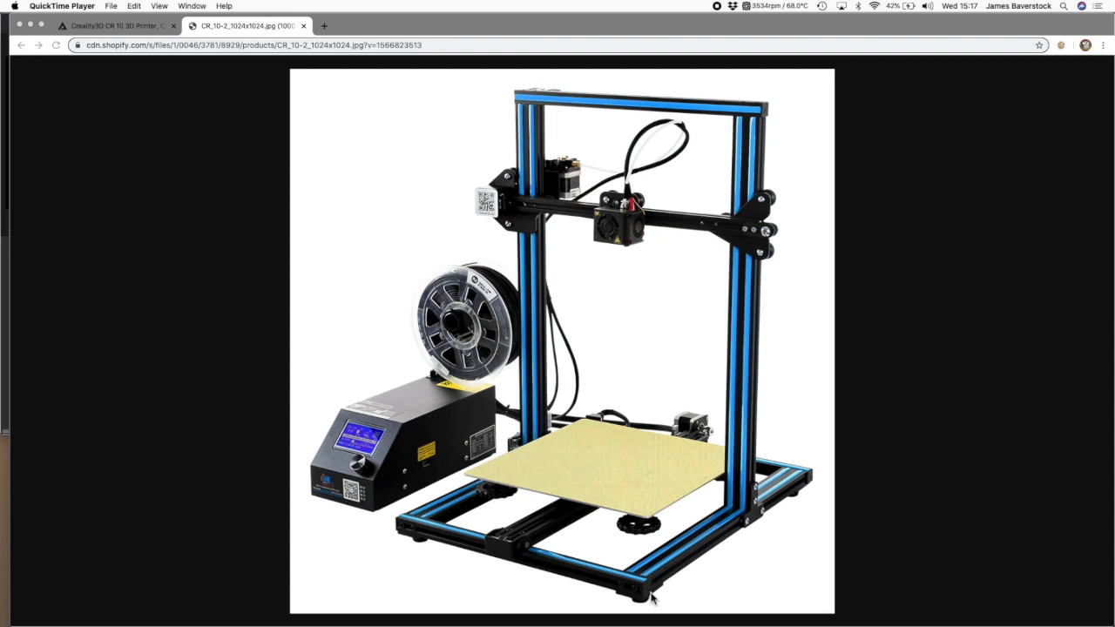
mouse_move(655, 474)
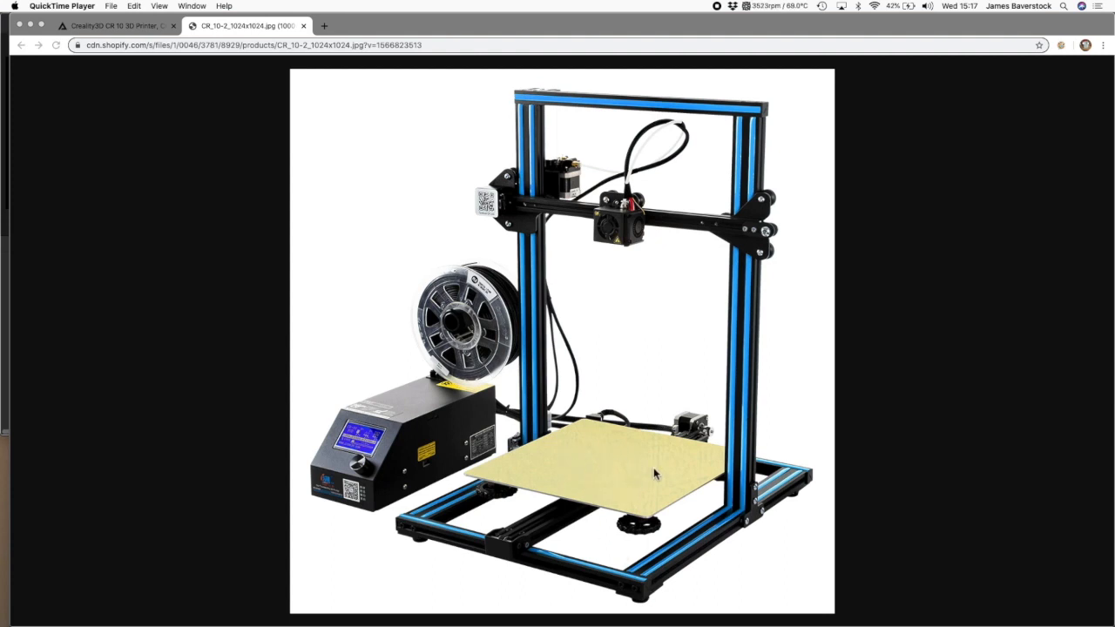
mouse_move(625, 463)
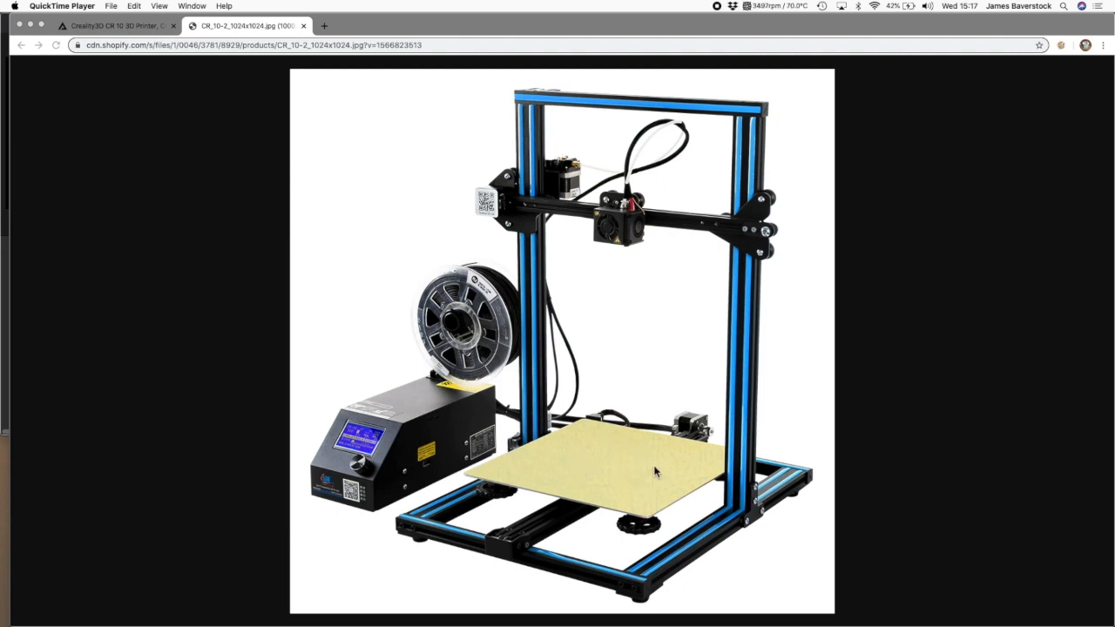
mouse_move(627, 449)
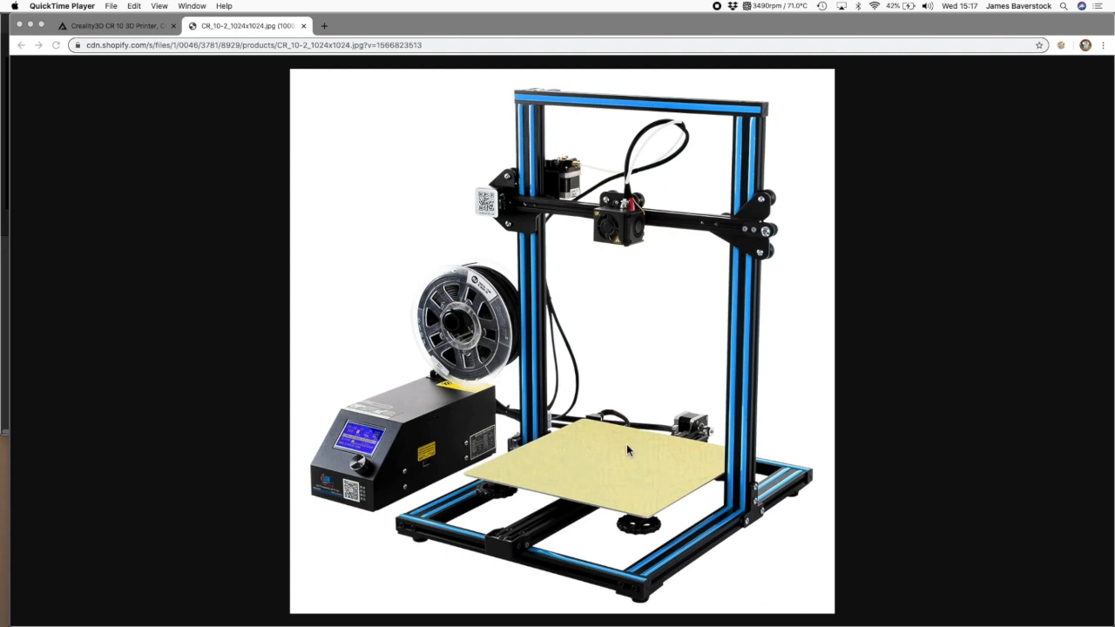
mouse_move(617, 474)
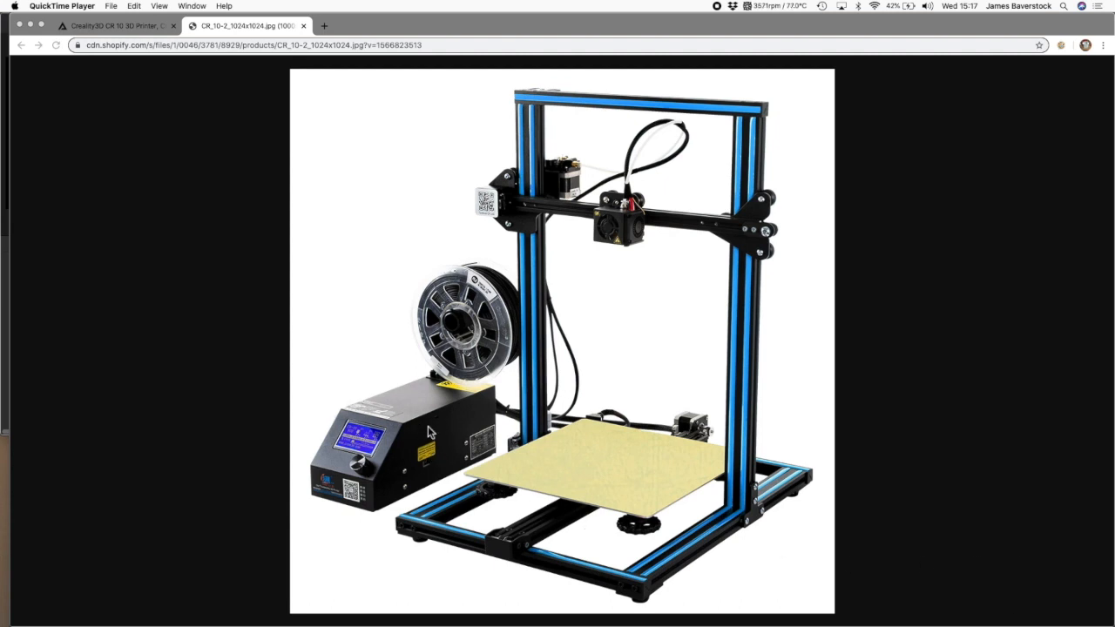
mouse_move(448, 435)
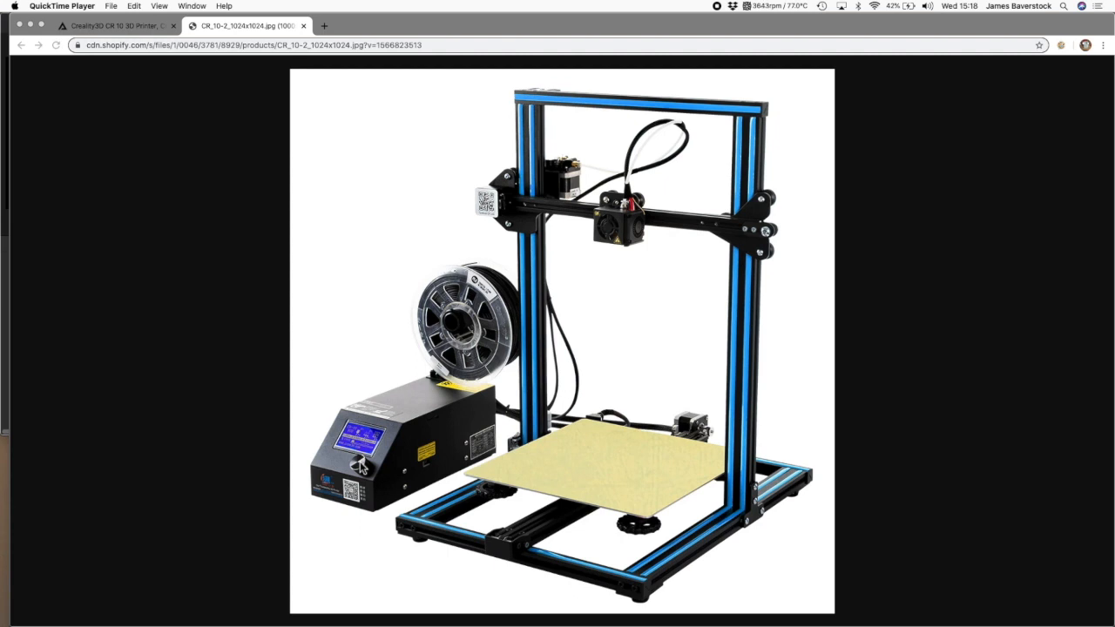
mouse_move(486, 359)
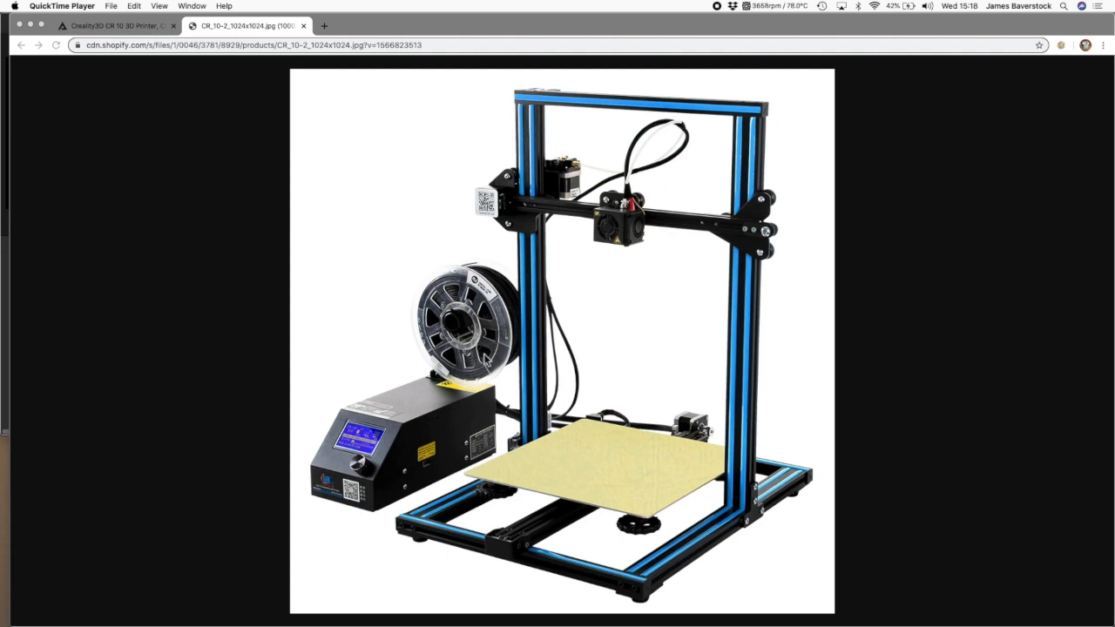
mouse_move(564, 272)
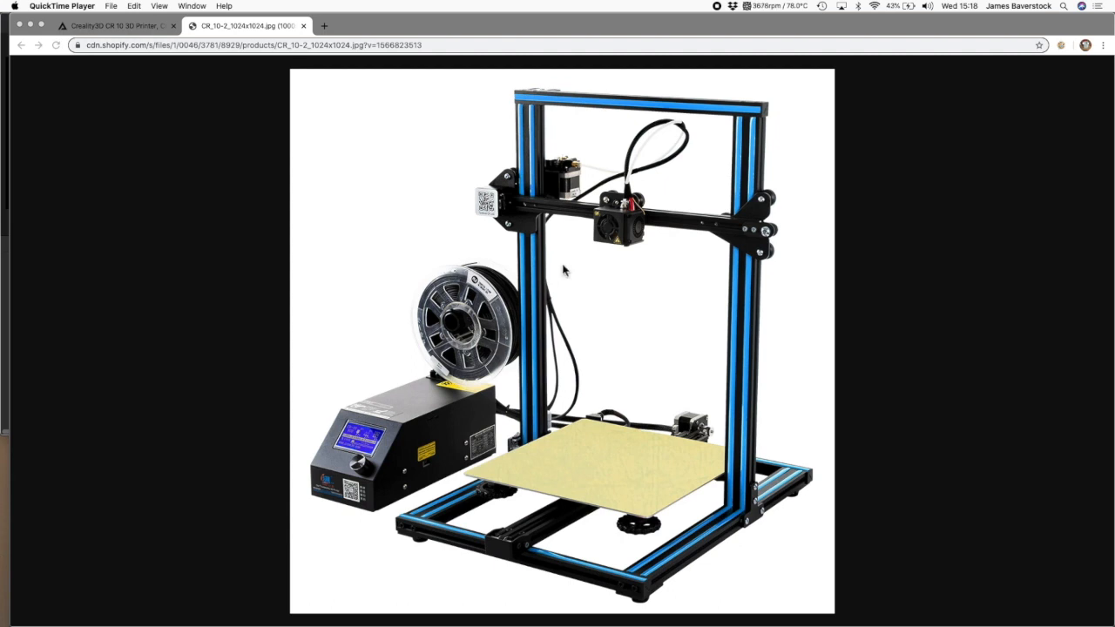
mouse_move(661, 252)
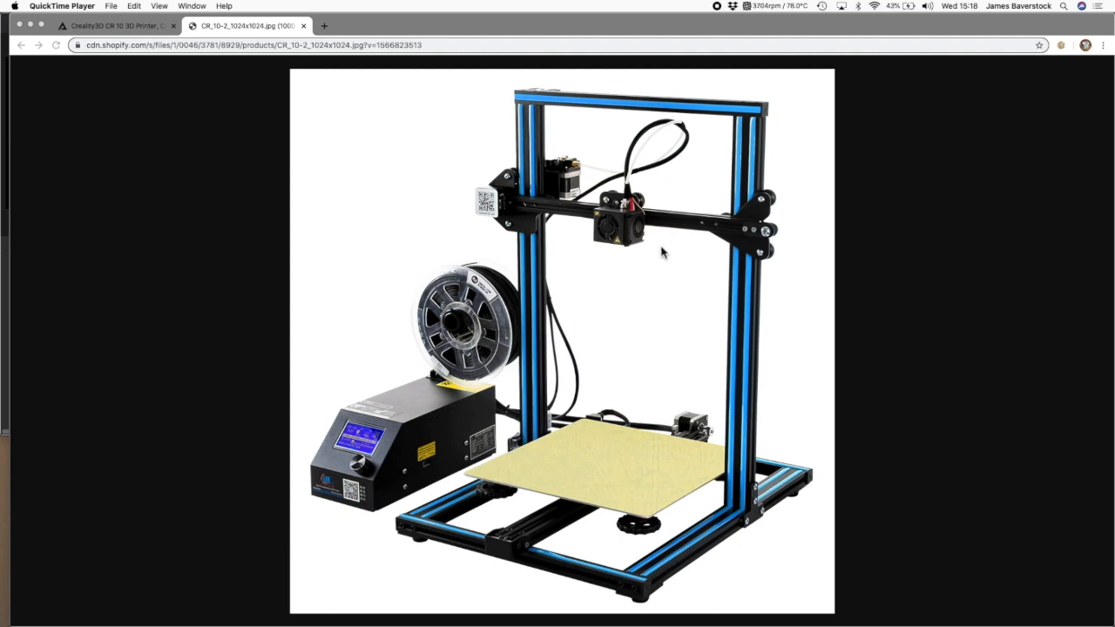
mouse_move(626, 252)
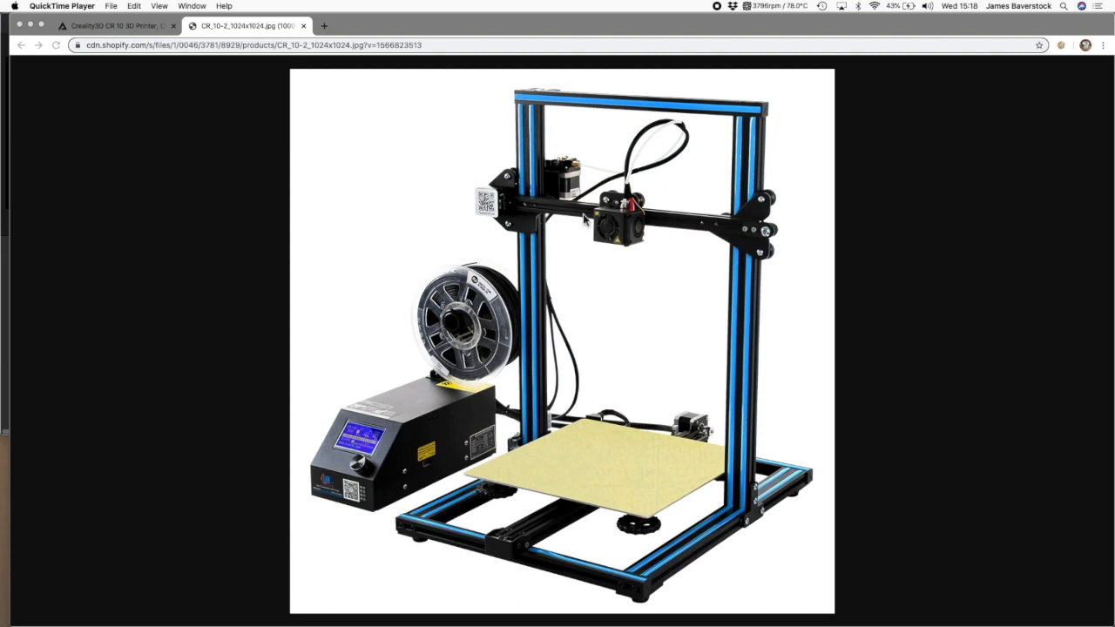
mouse_move(728, 432)
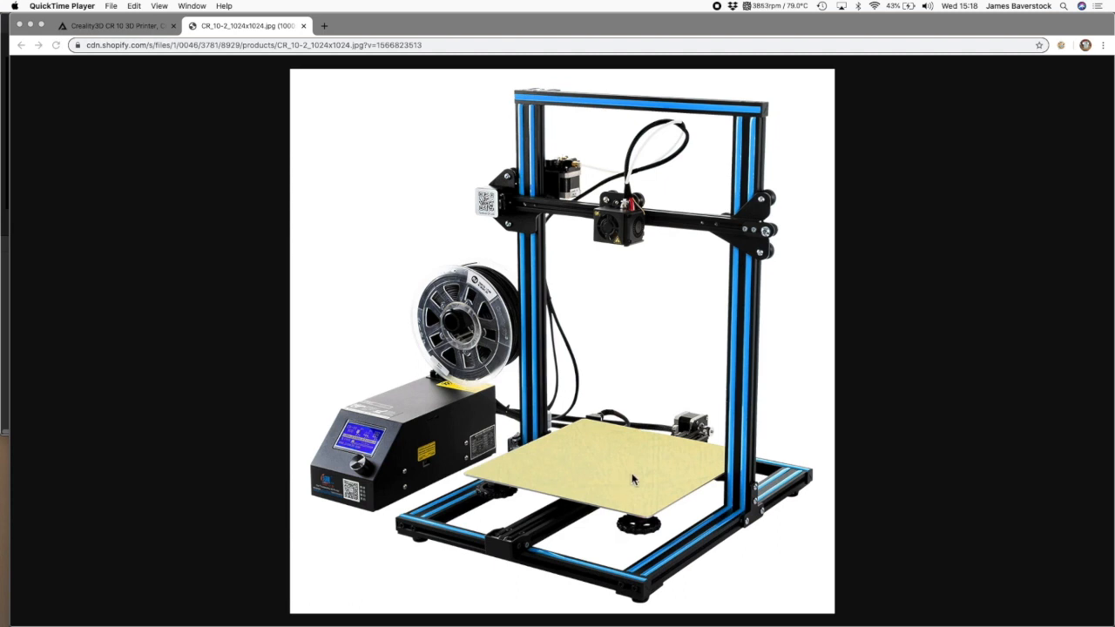
mouse_move(568, 508)
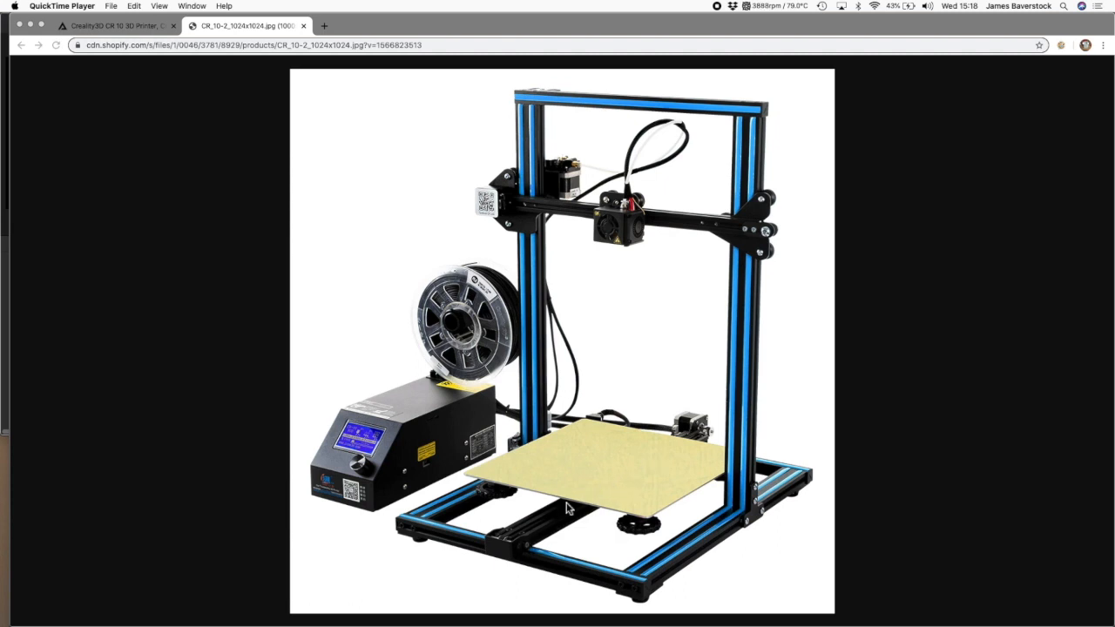
mouse_move(624, 224)
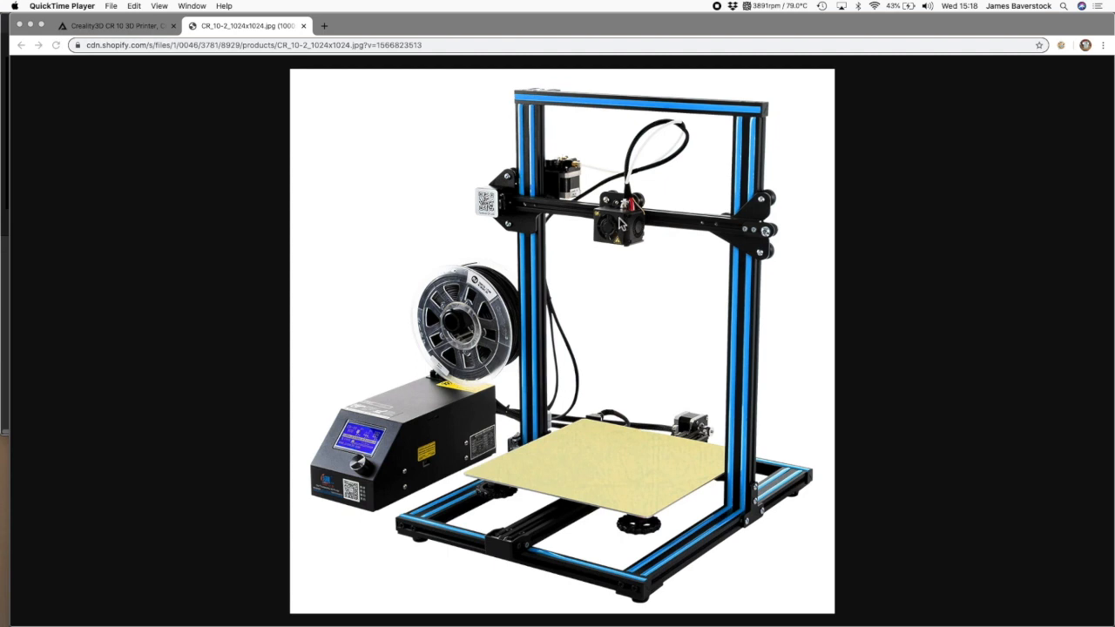
mouse_move(634, 216)
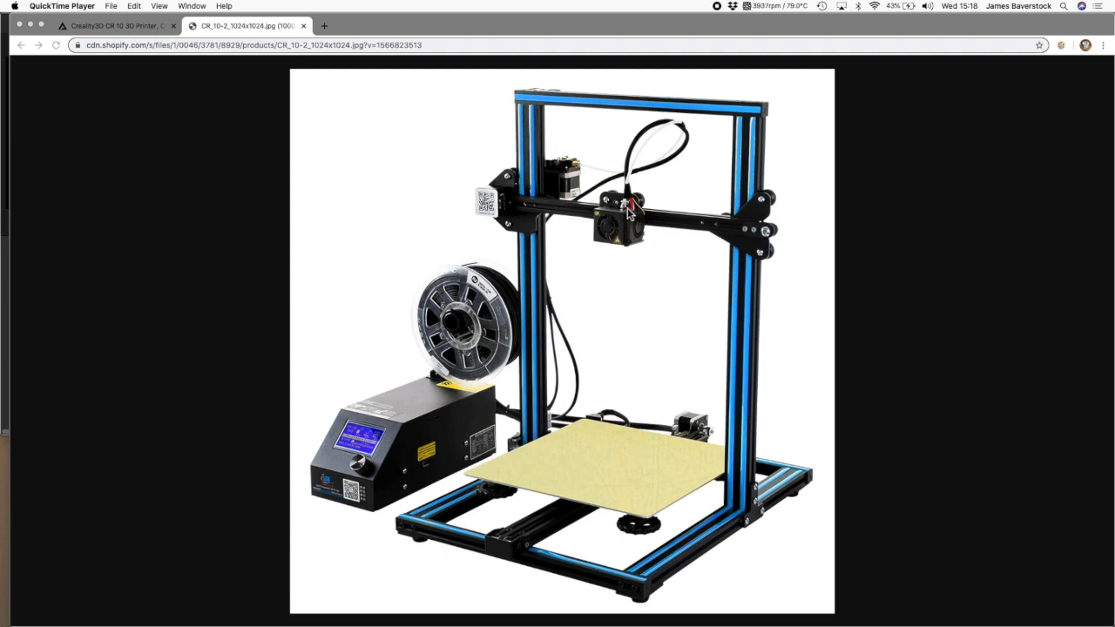
mouse_move(631, 227)
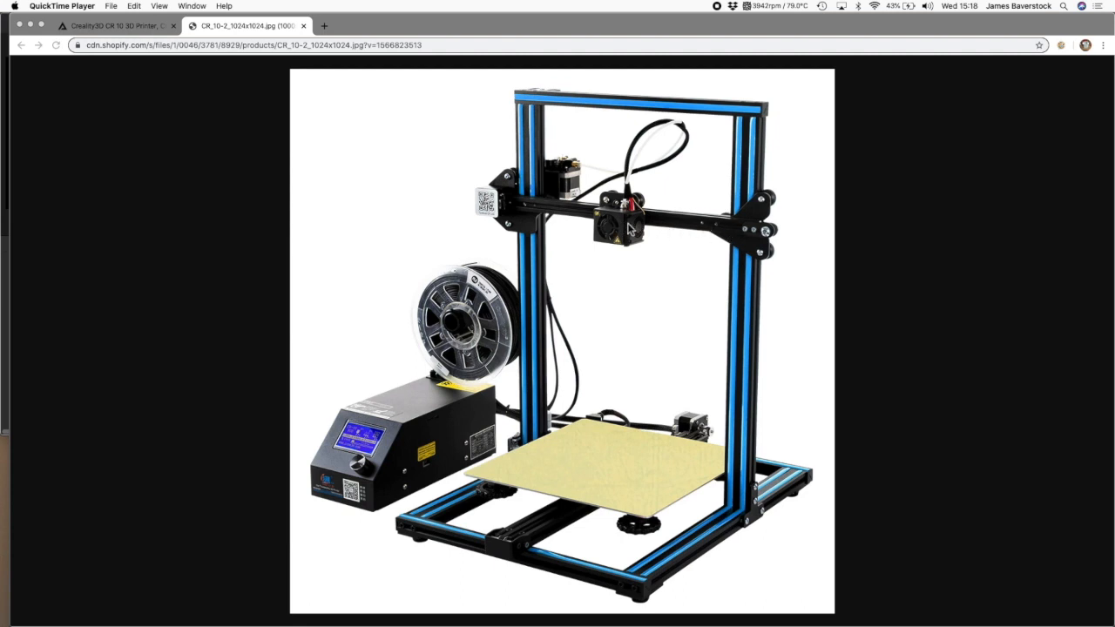
mouse_move(746, 303)
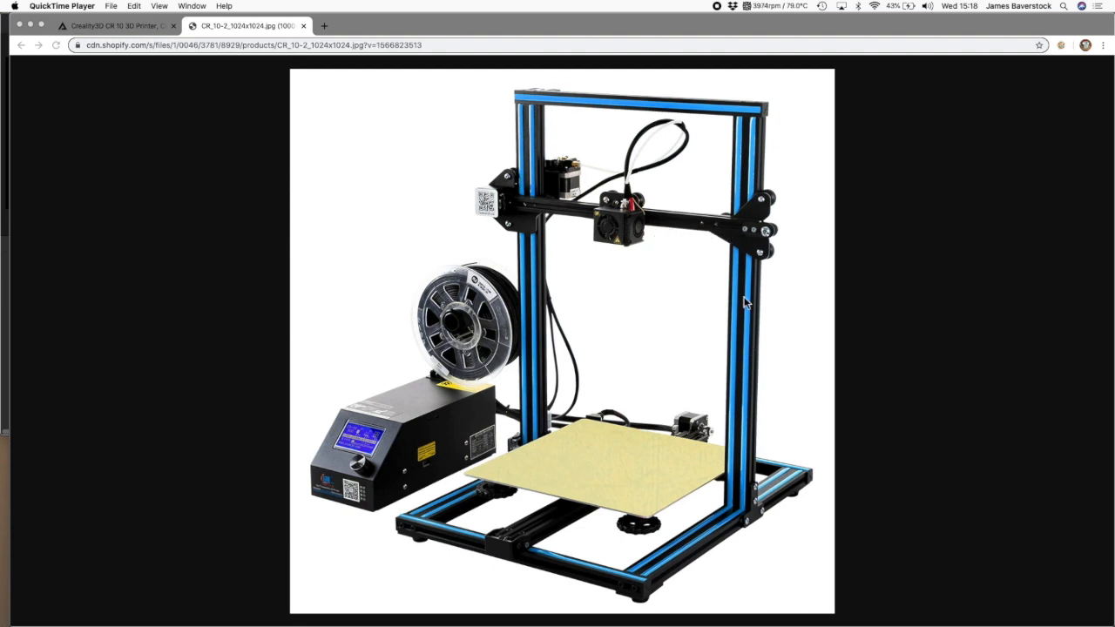
mouse_move(610, 463)
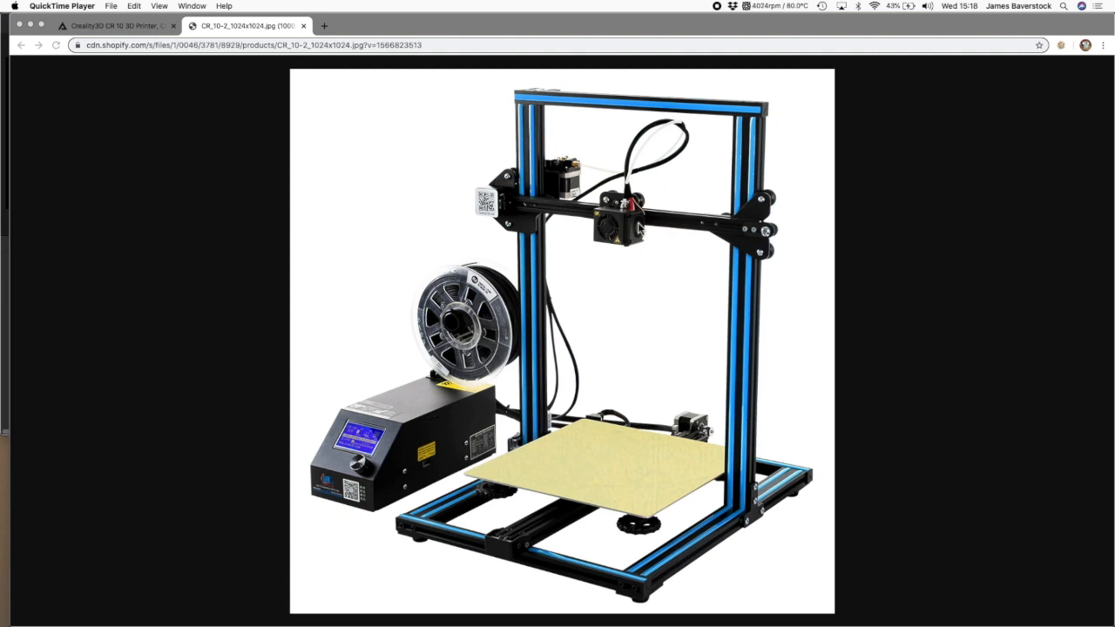
mouse_move(629, 253)
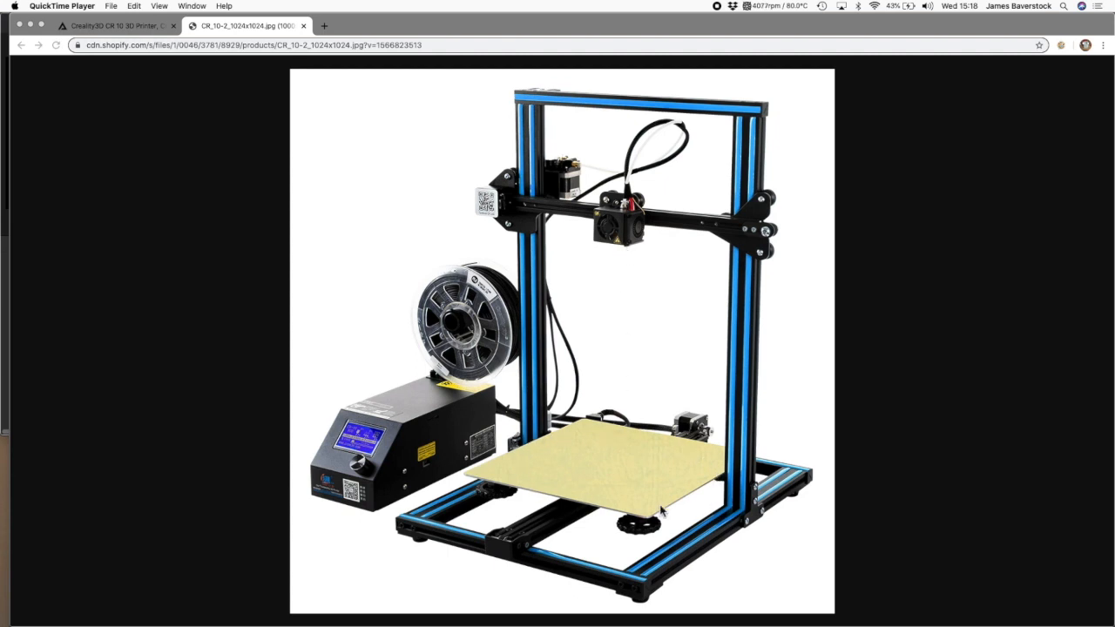
mouse_move(610, 491)
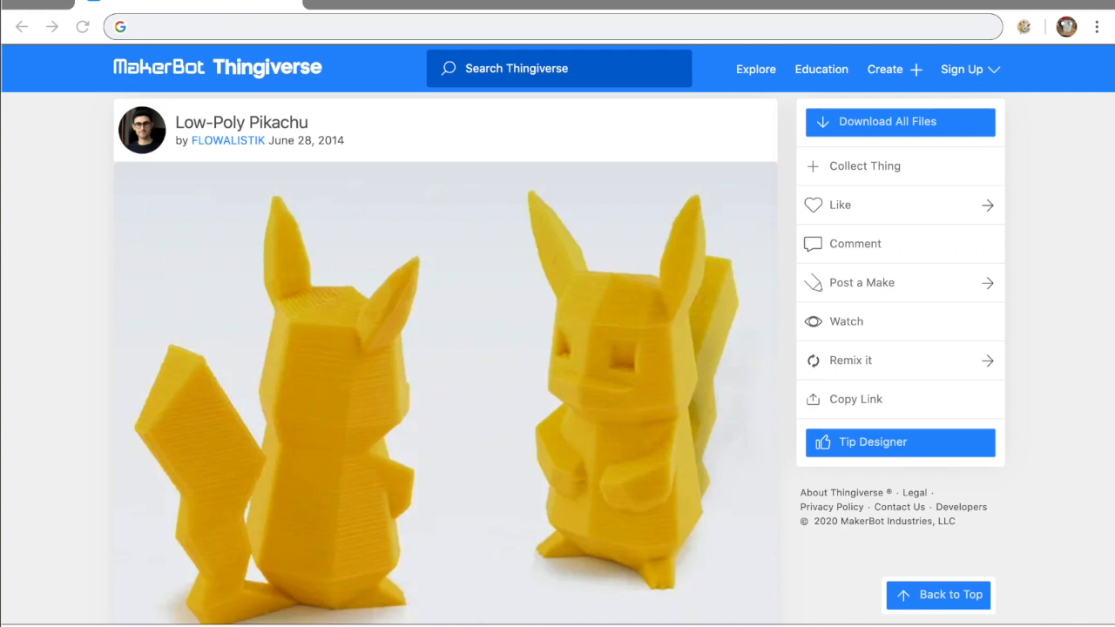
mouse_move(659, 484)
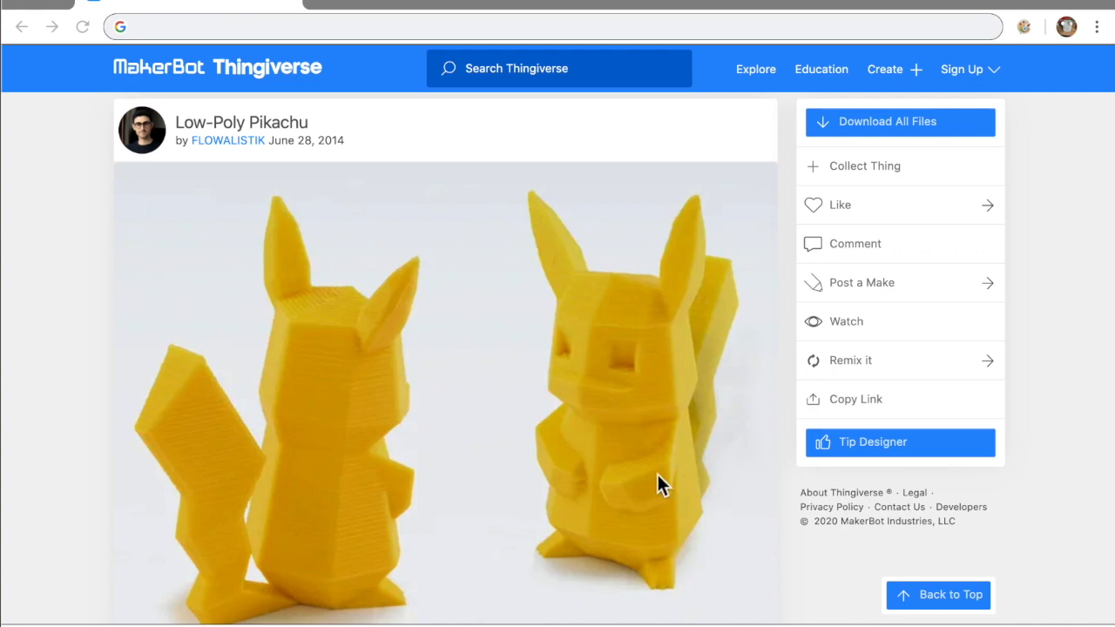
- Scroll down the Low-Poly Pikachu page to its thumbnails, stats and summary
scroll(down, 3)
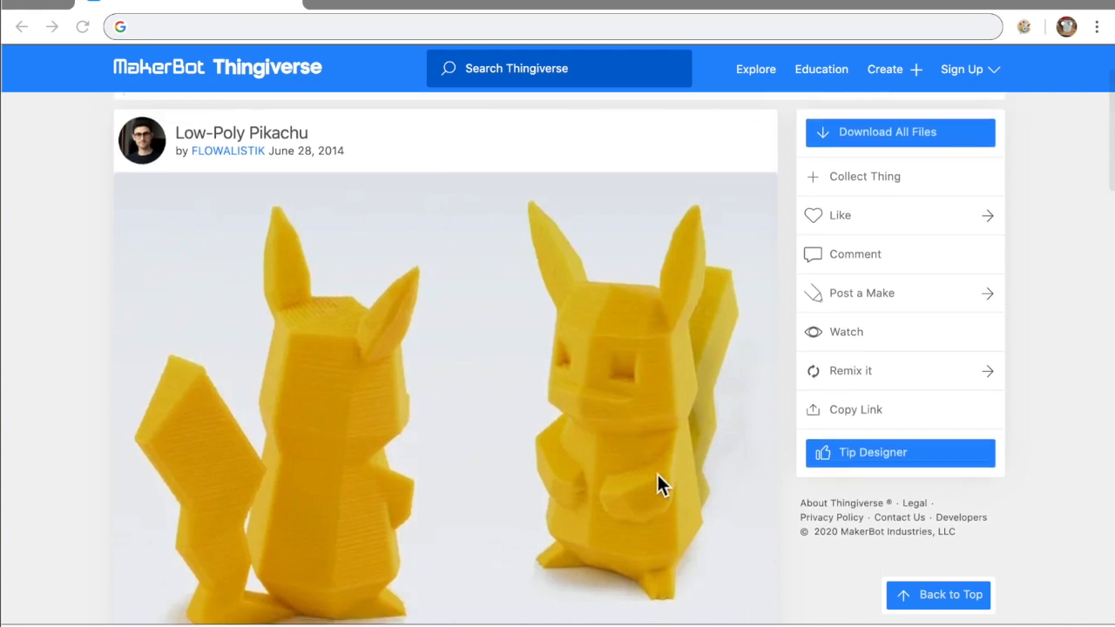
scroll(down, 3)
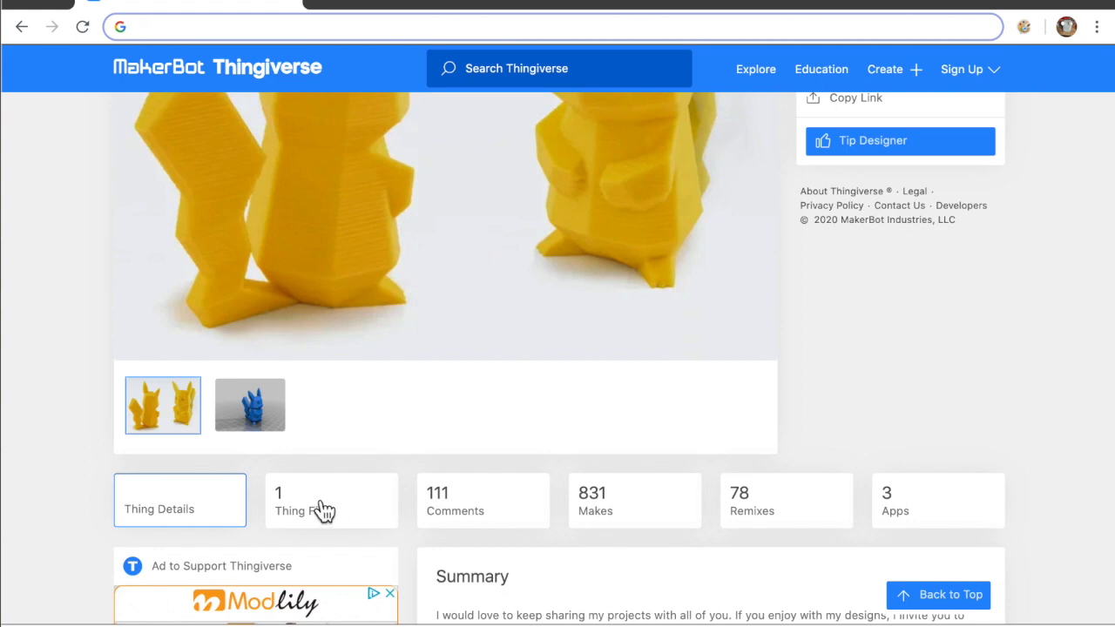
mouse_move(322, 512)
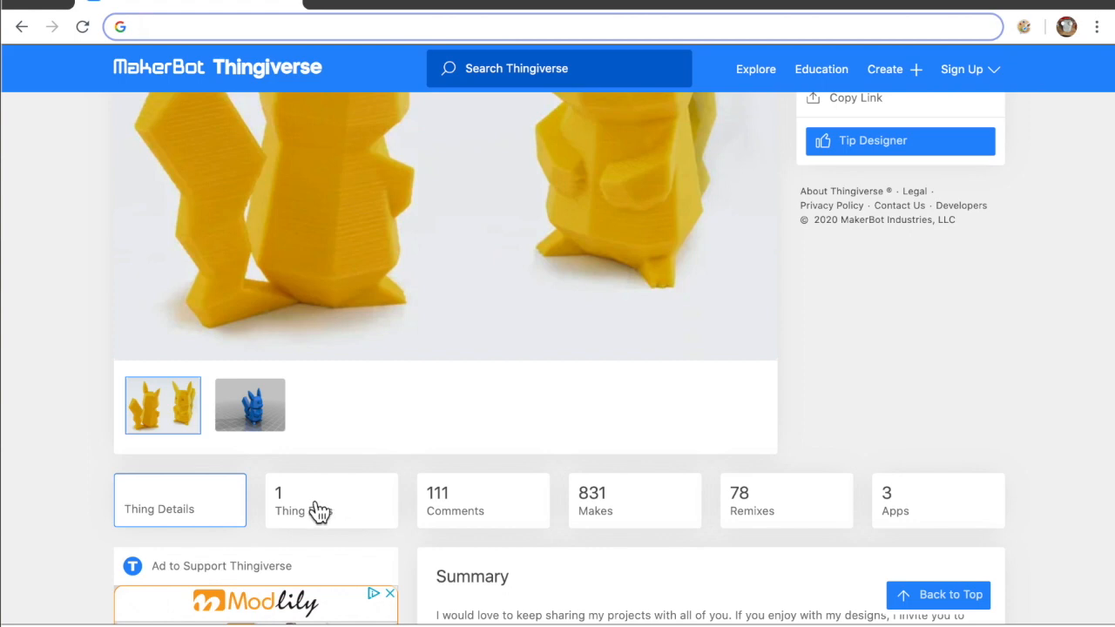
- Show the Thing Files list with the downloadable Pikachu STL
click(331, 488)
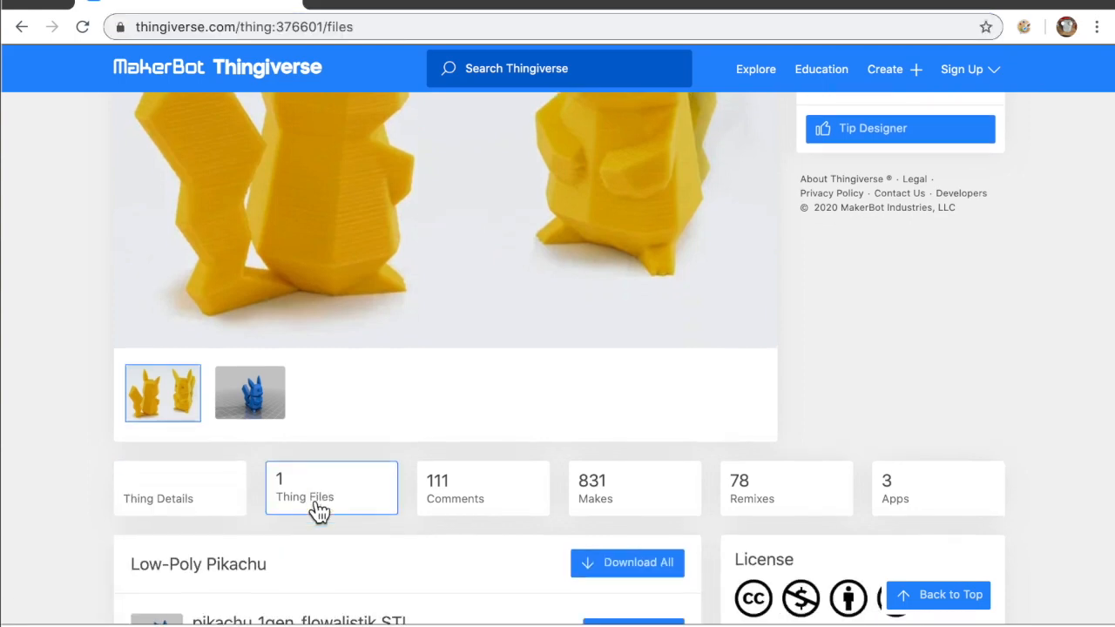
scroll(down, 3)
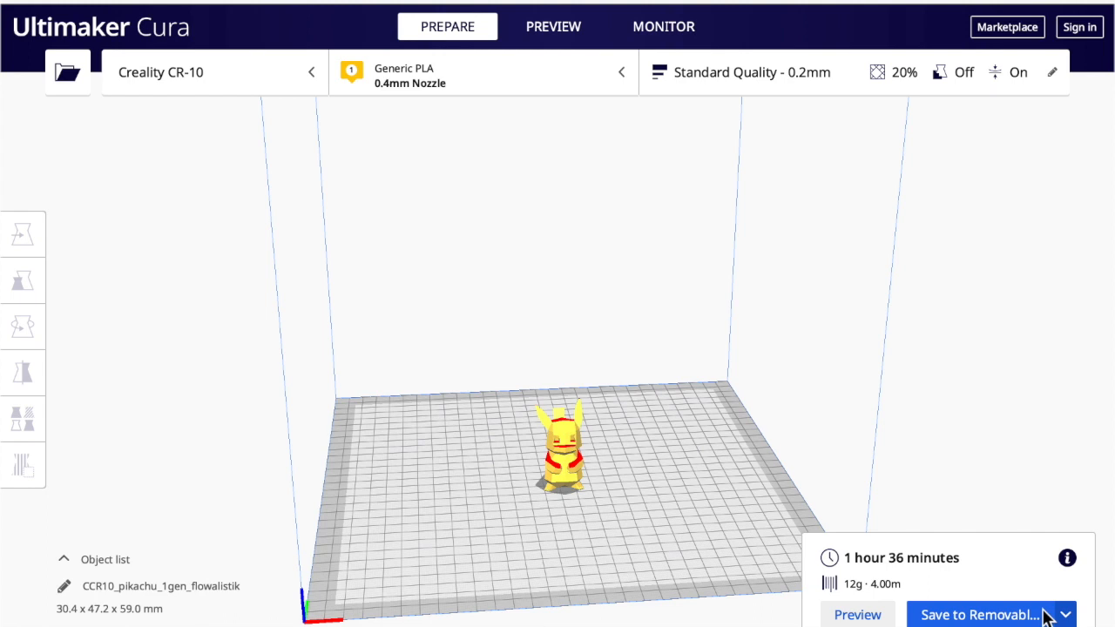
- Select the Pikachu model on the CR-10 plate and bring up its Scale controls
click(21, 279)
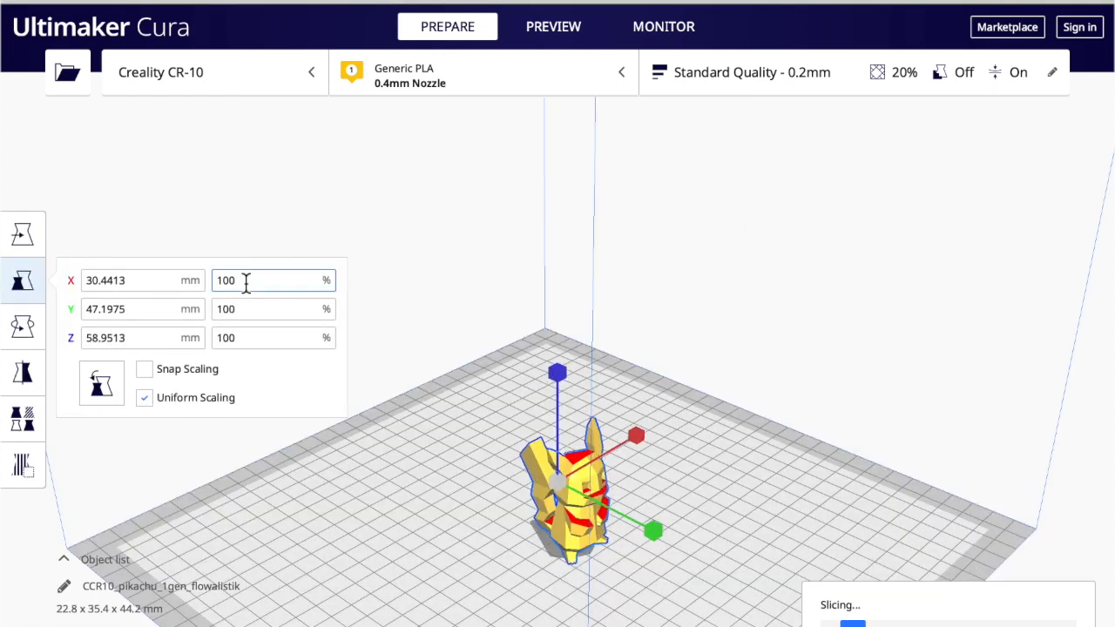